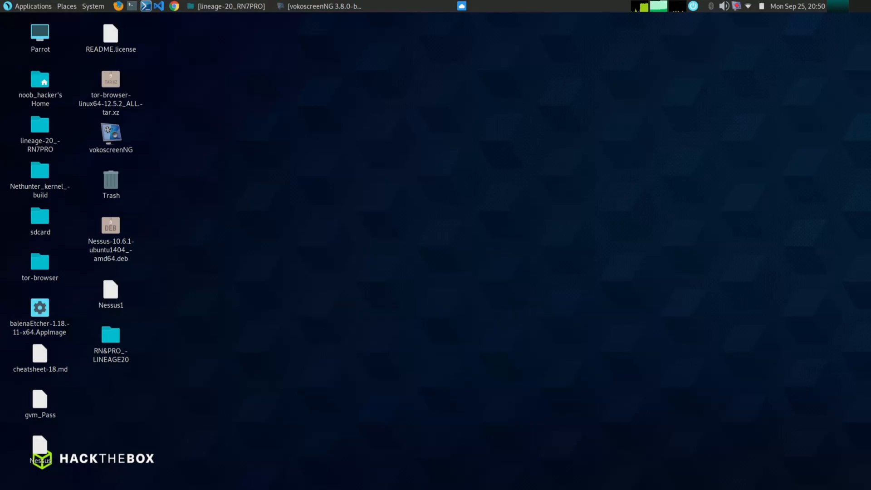
mouse_move(227, 6)
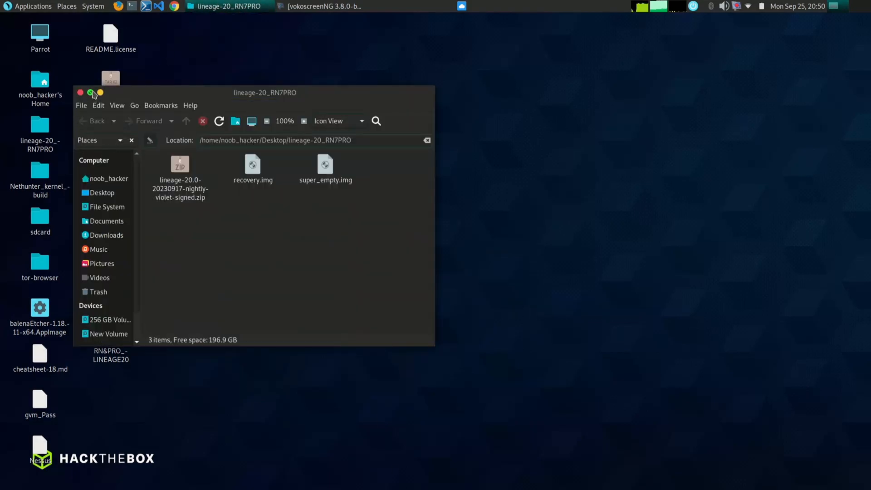
click(90, 93)
text(f)
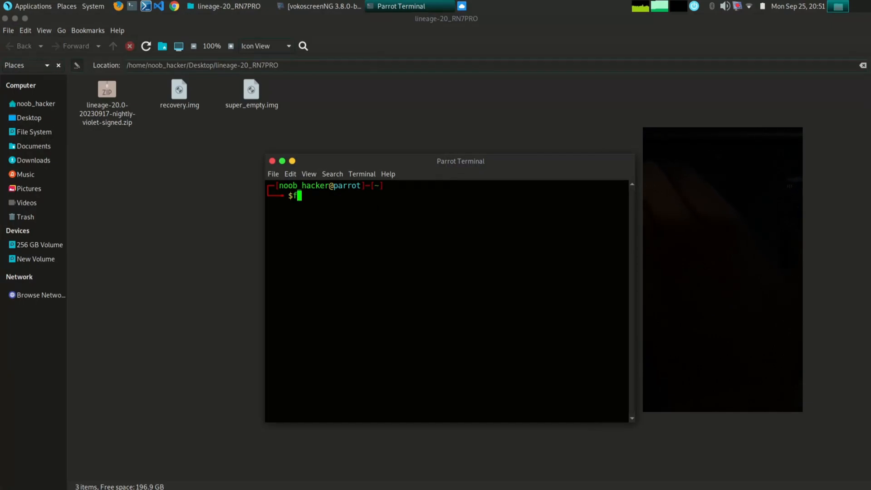
Confirm the phone via fastboot devices, run the fastboot flashing commands, then minimize the terminal
text(astboot de)
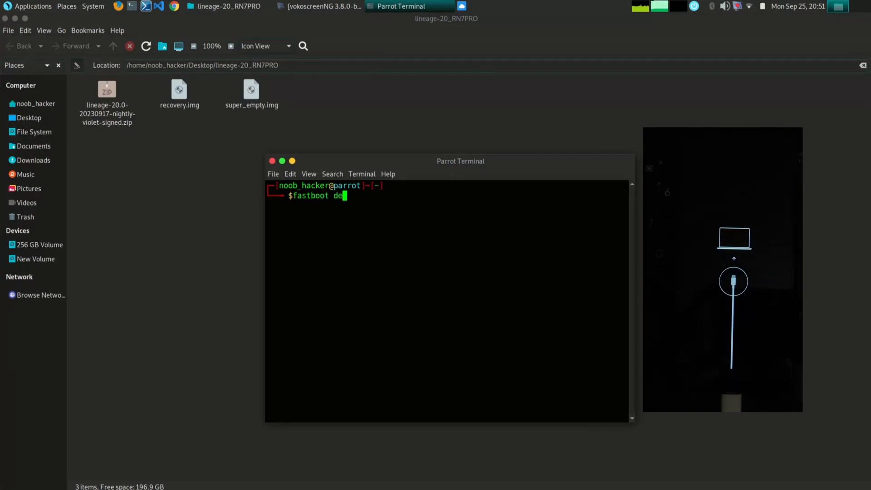
key(Return)
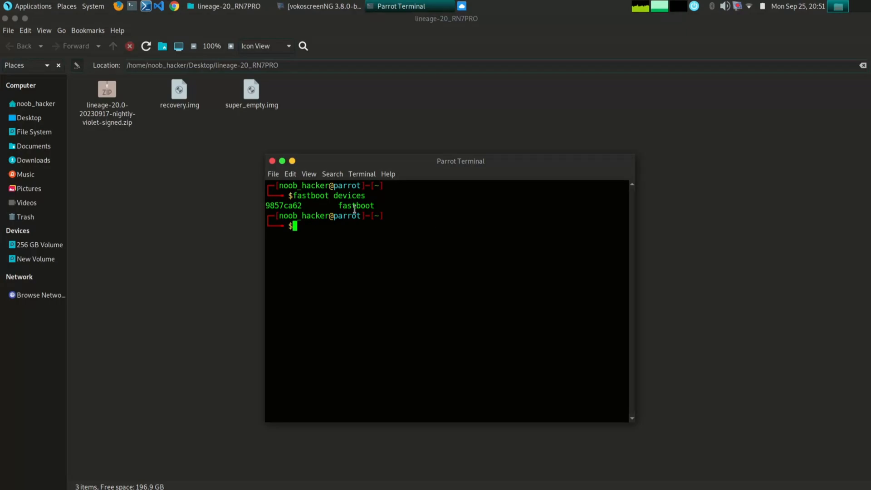
text(fastboot wipe-super '/home/noob_hacker/Desktop/lineage-20_RN7PRO/super_empty.img)
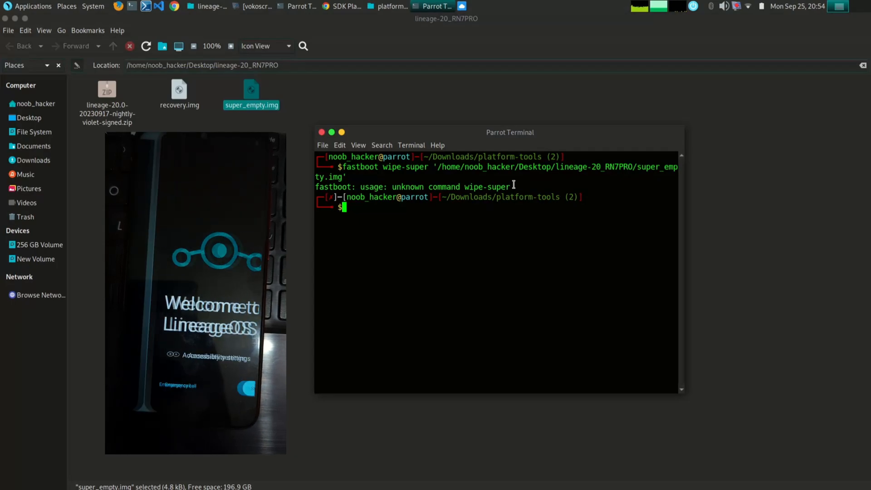
click(321, 133)
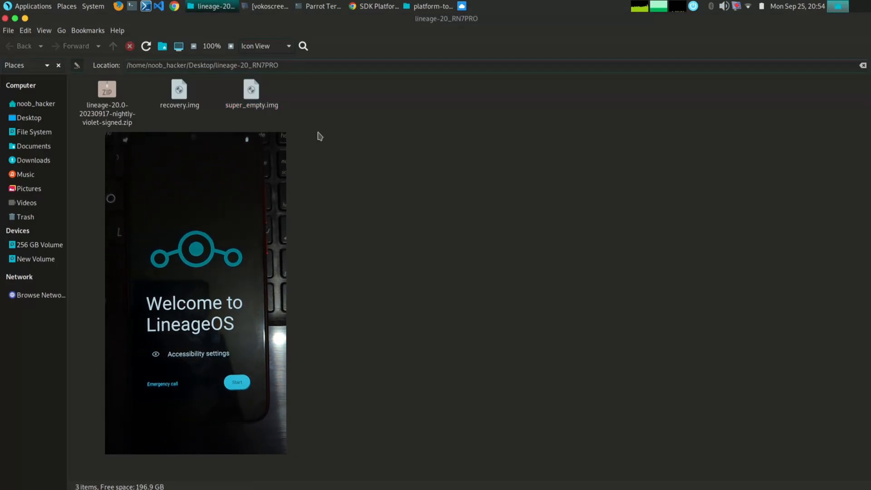